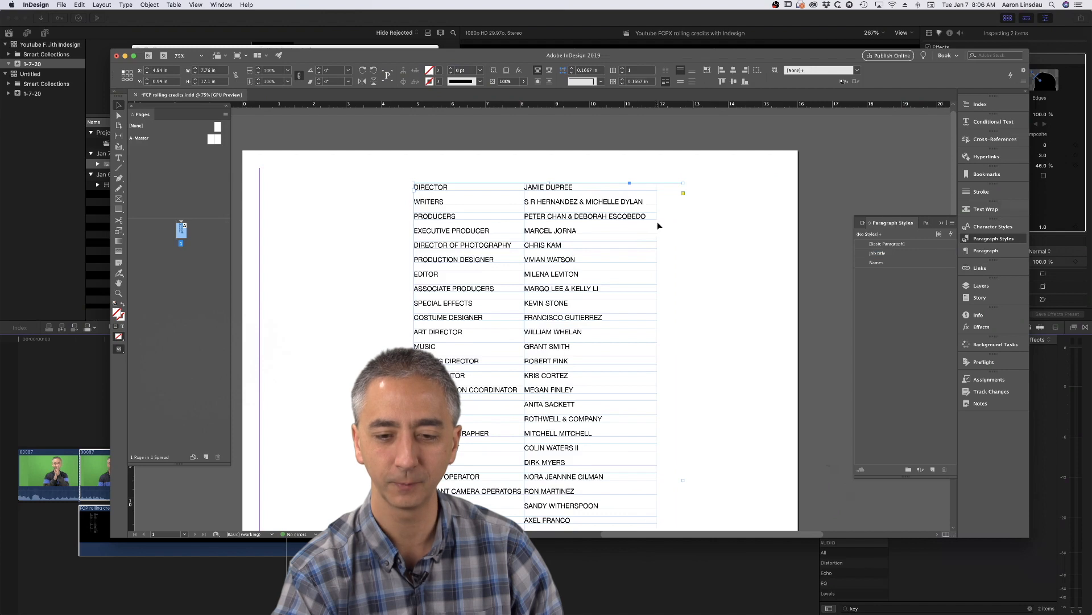
- Widen the table's second (names) column so long names fit on one line
click(661, 220)
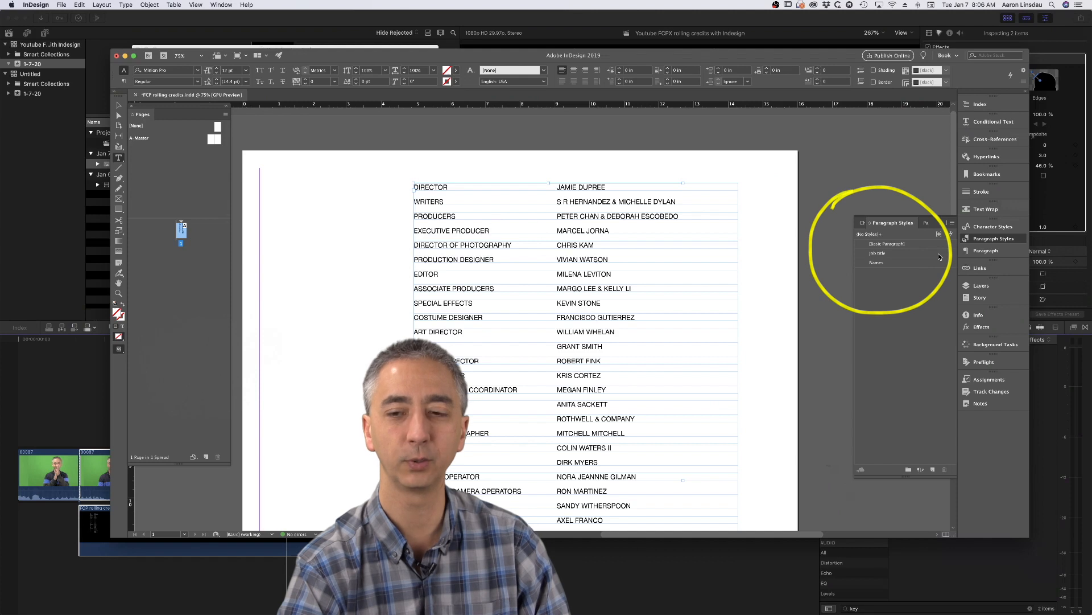
- Raise the Job title paragraph style's font size from 14 pt to 16 pt
double_click(888, 253)
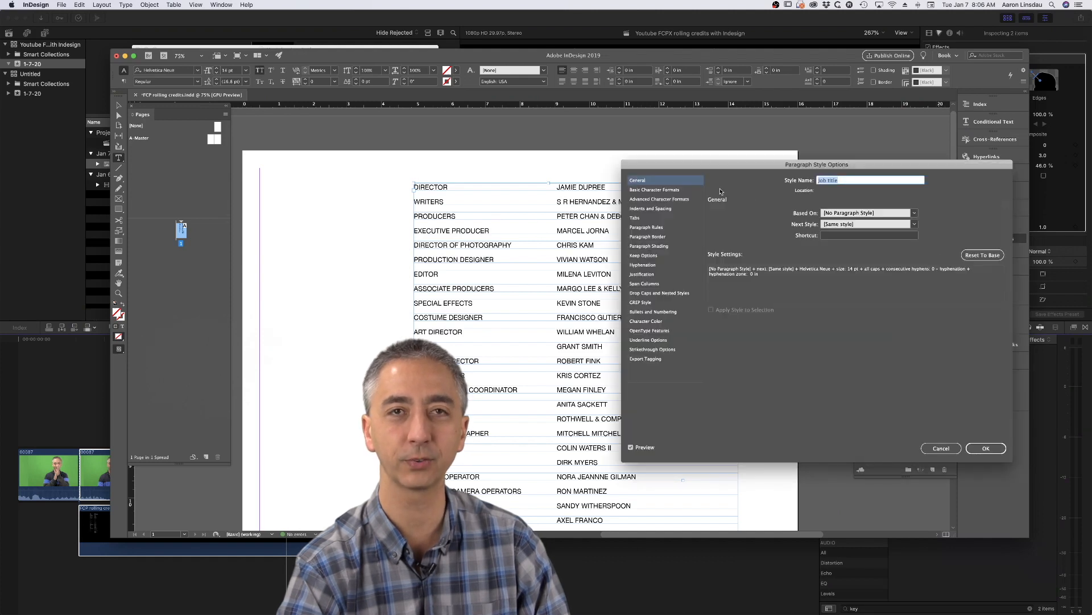
click(654, 189)
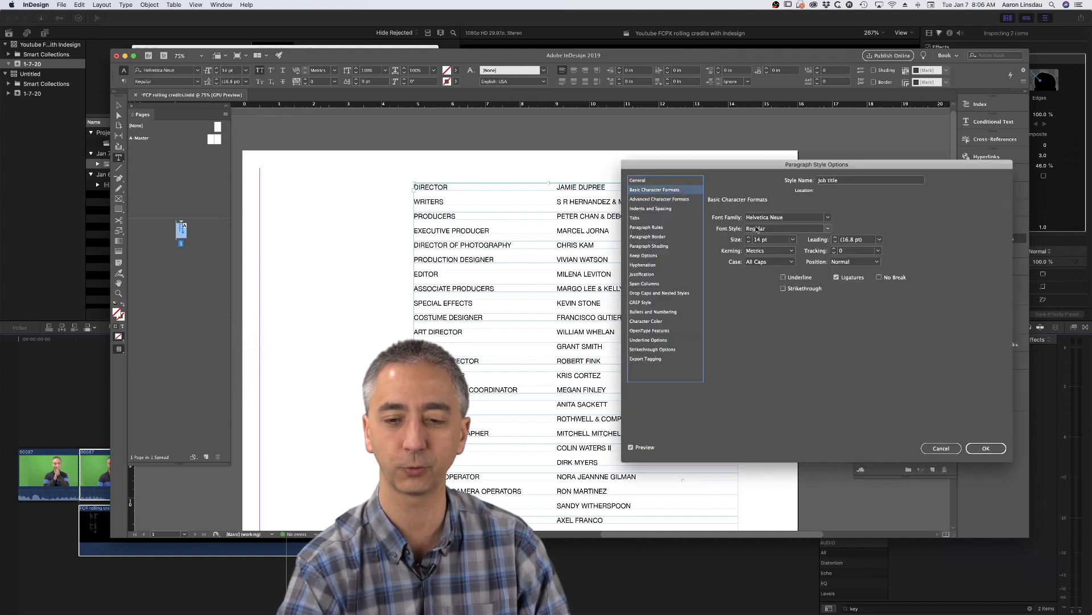
click(749, 236)
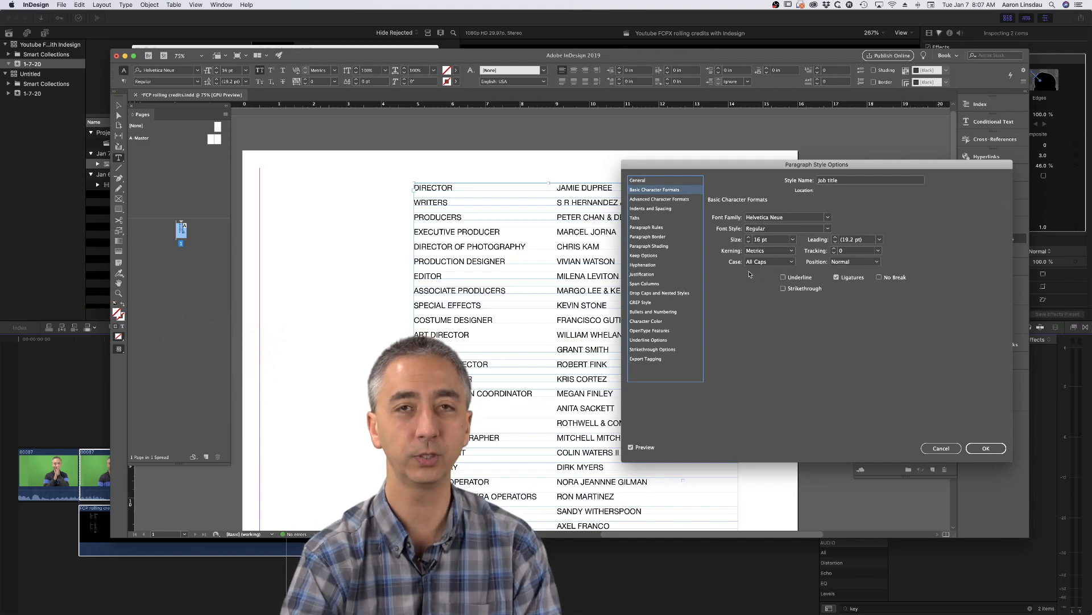
mouse_move(878, 413)
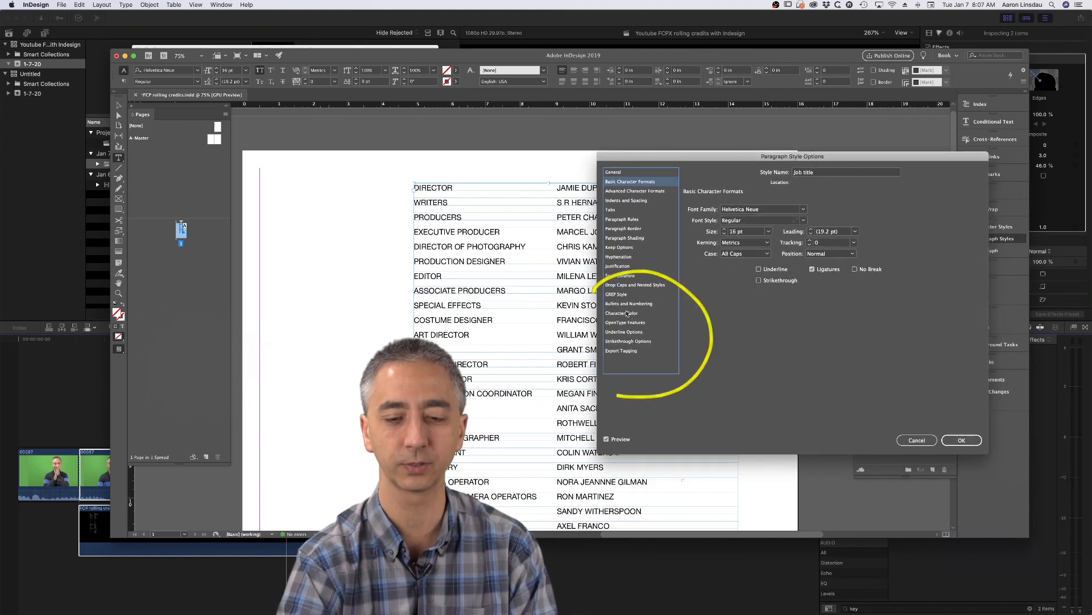
- Set the Job title style's character colour to [Paper] and confirm the style changes
click(621, 313)
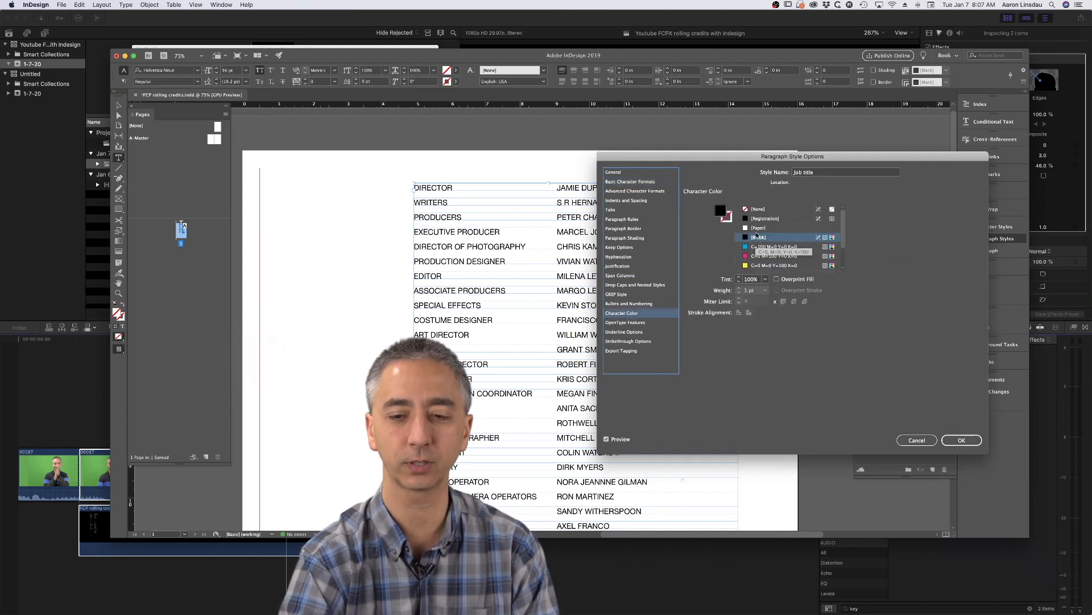
click(758, 226)
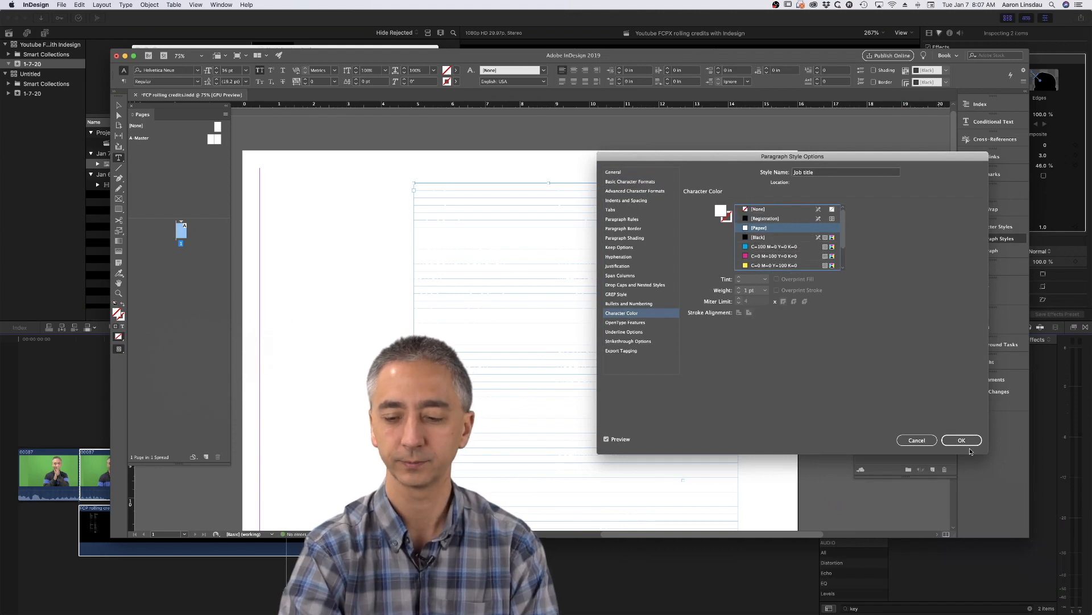
click(961, 440)
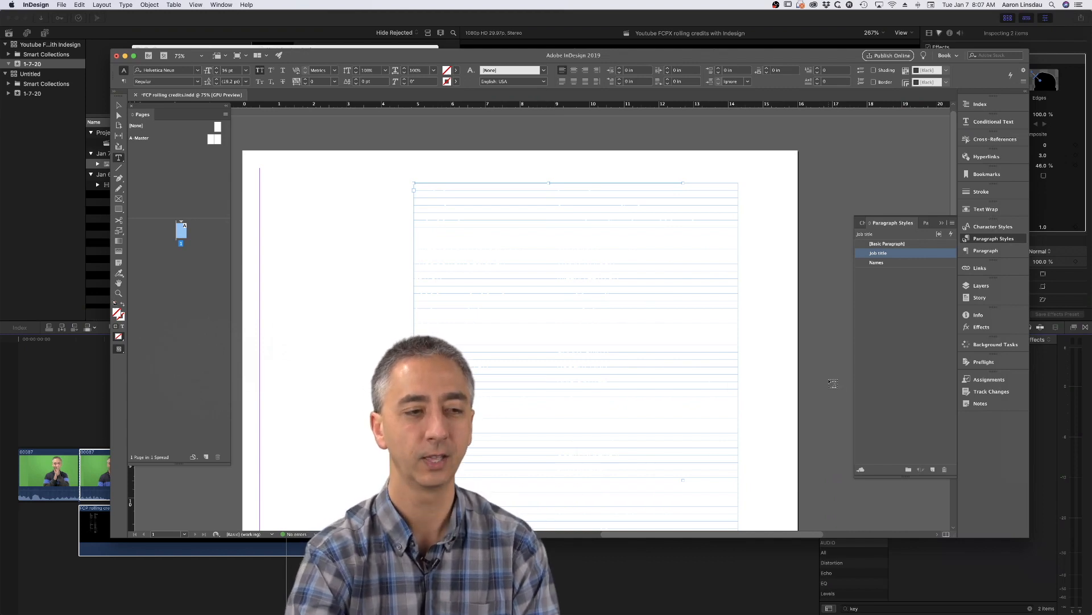
- Export the credits as PNG under the name 'FCP rolling credits 2.png'
click(62, 5)
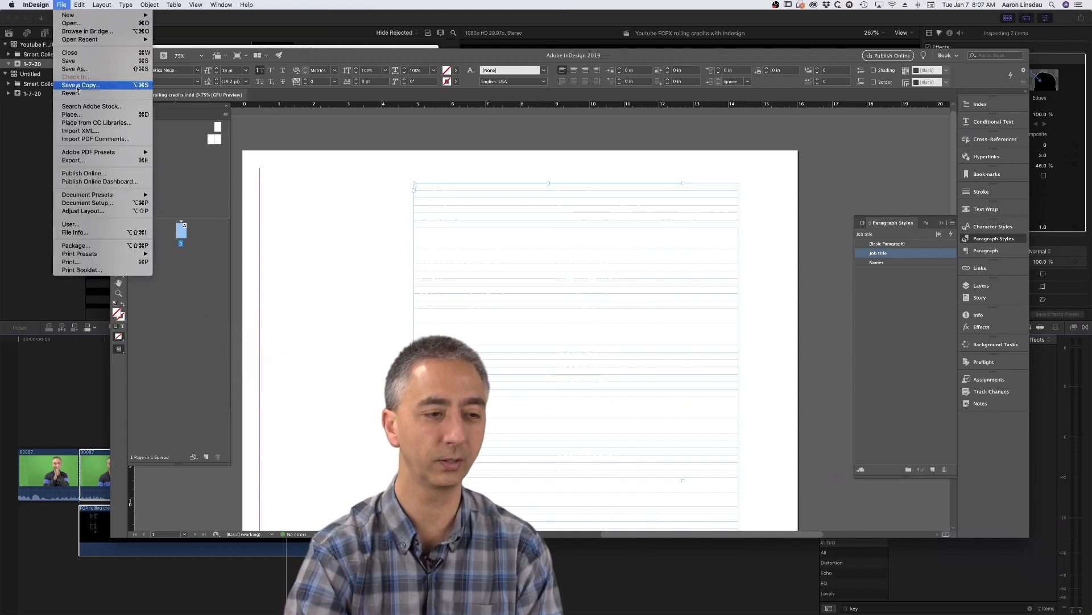
mouse_move(72, 160)
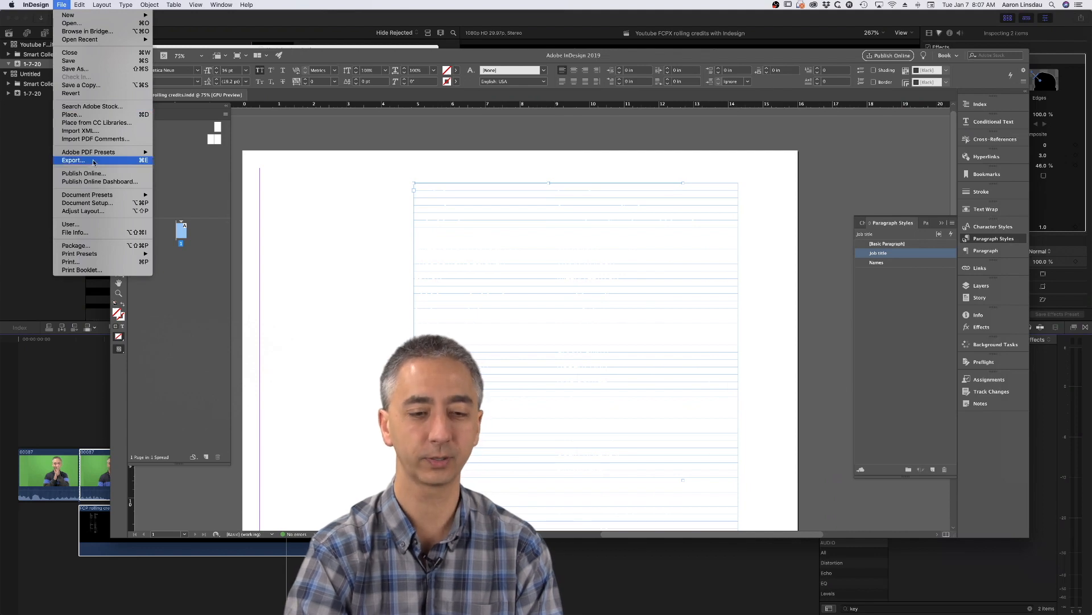
click(73, 161)
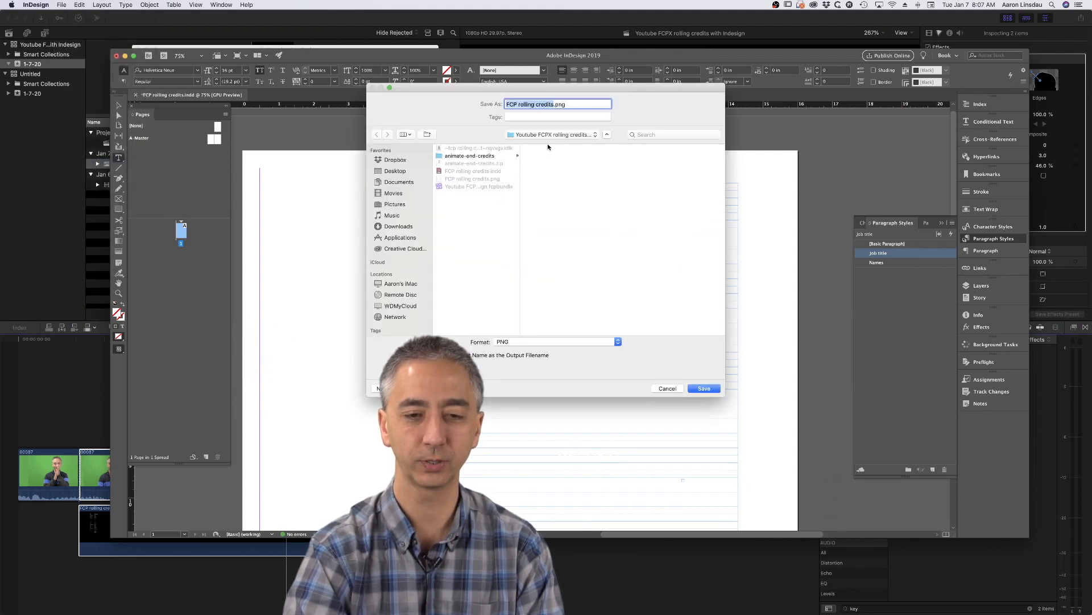
text(2)
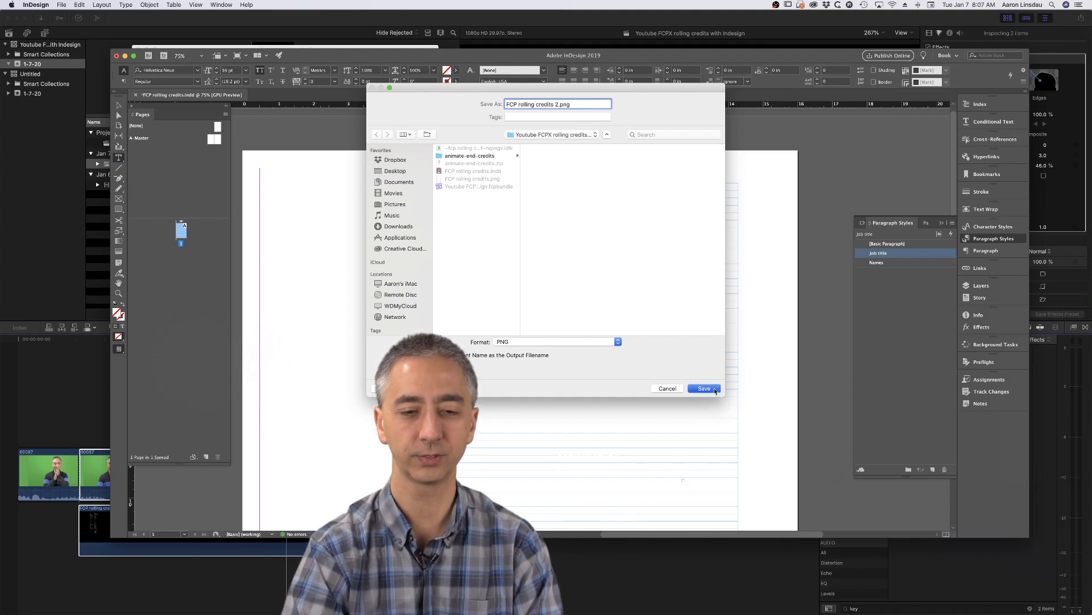
click(703, 388)
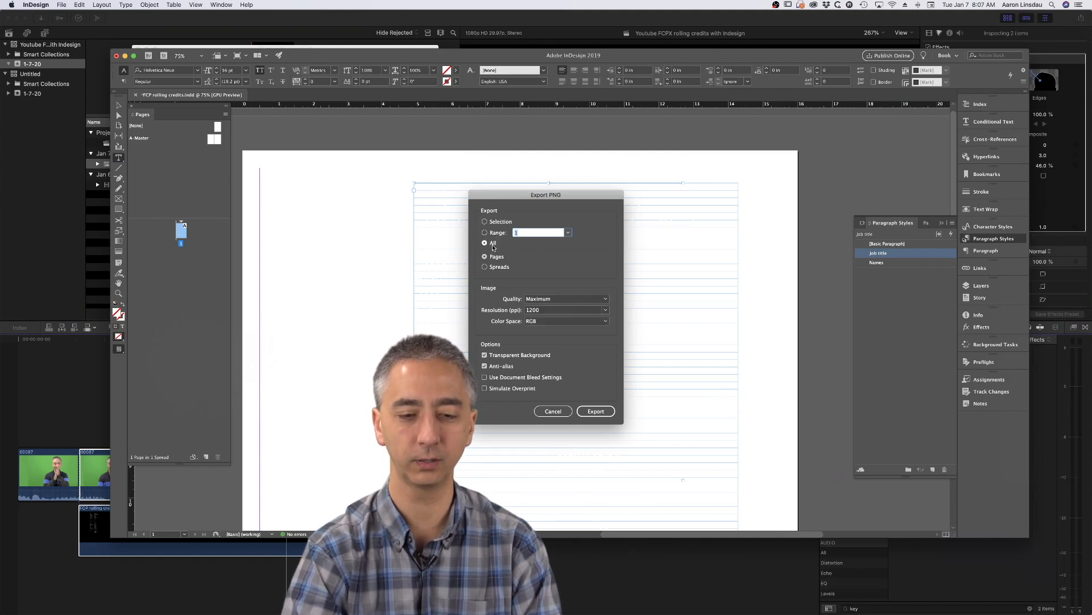
- Export all pages at 600 ppi resolution with transparent background
click(485, 243)
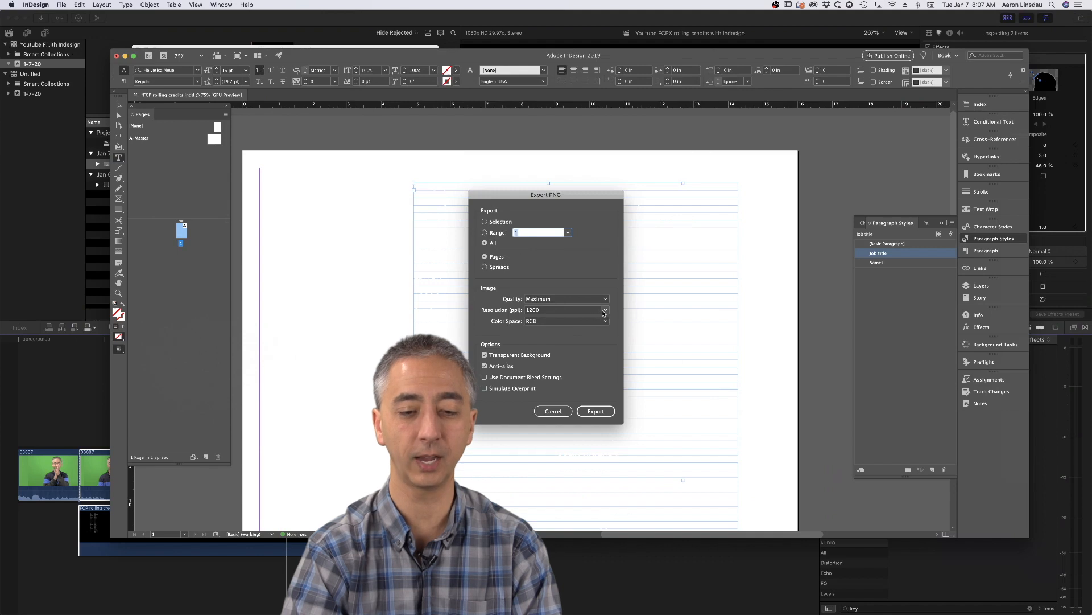
click(605, 311)
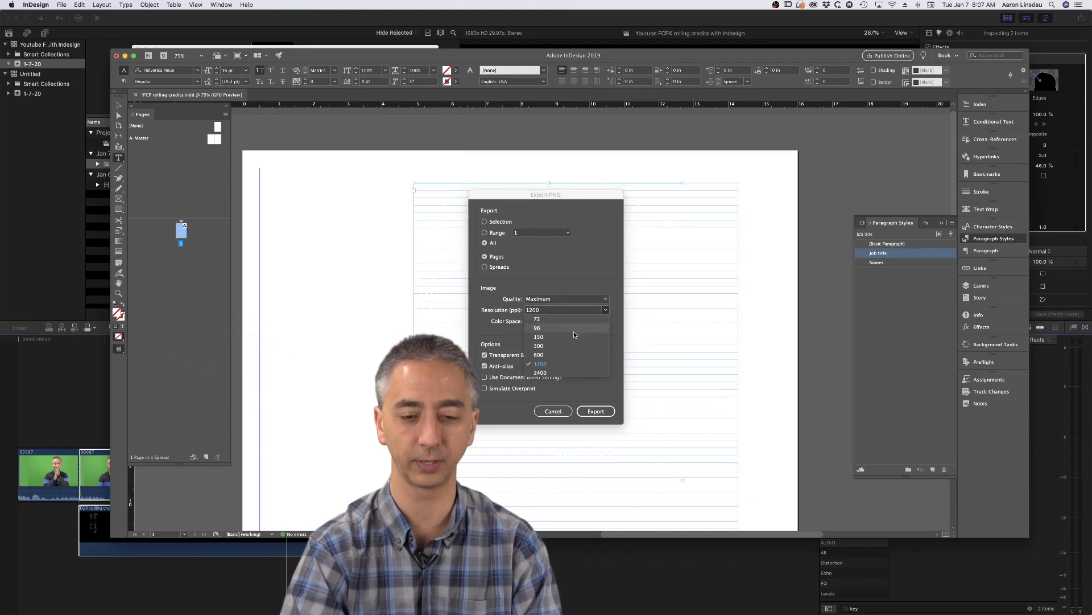
click(539, 355)
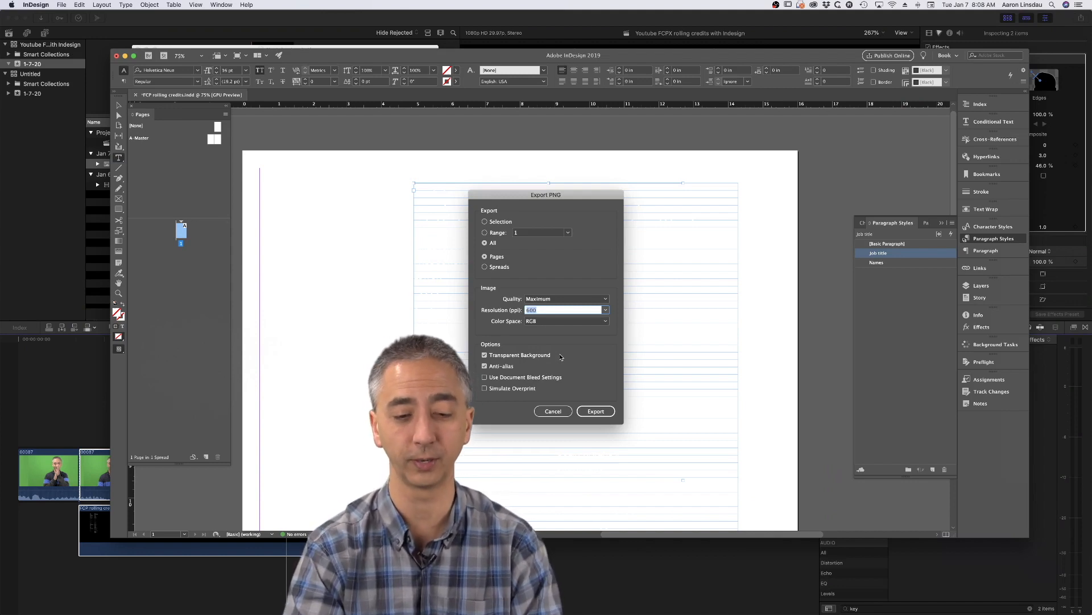
mouse_move(519, 368)
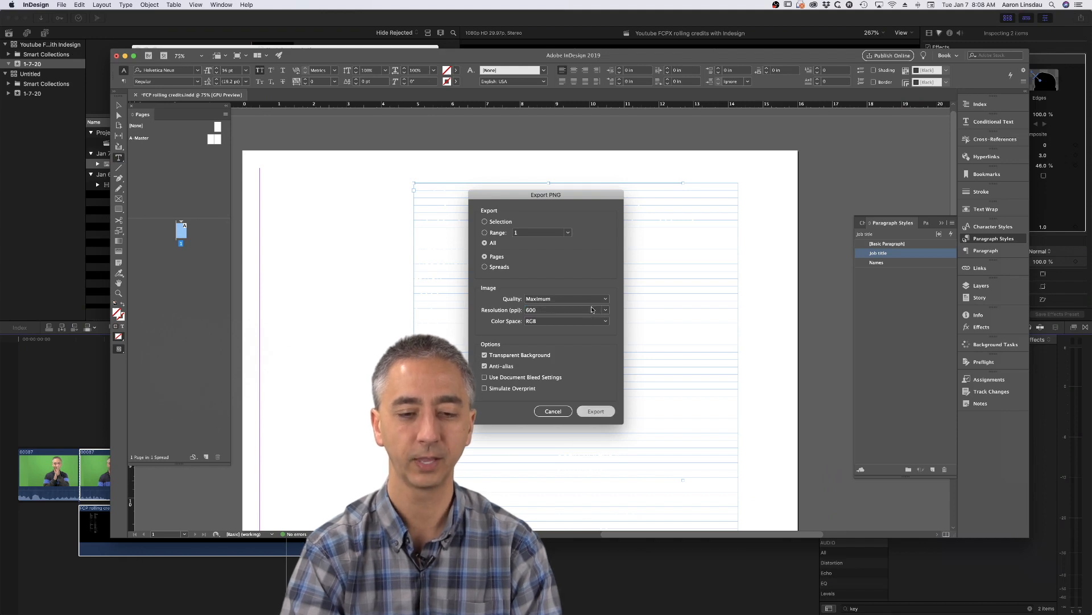
click(595, 411)
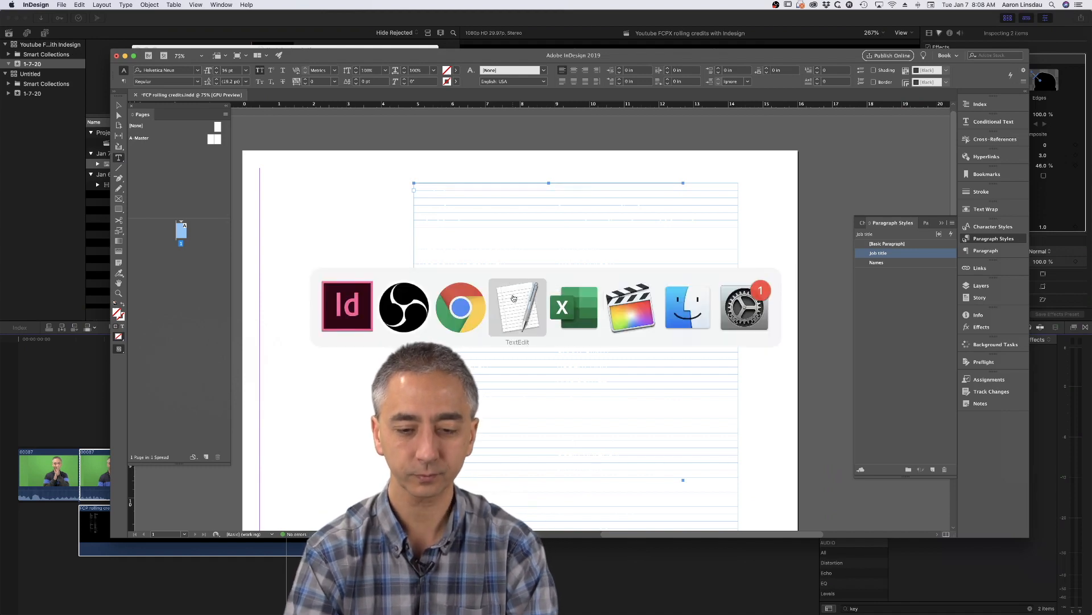
- Select FCP rolling credits 2.png in Finder and bring it into Final Cut Pro
click(687, 307)
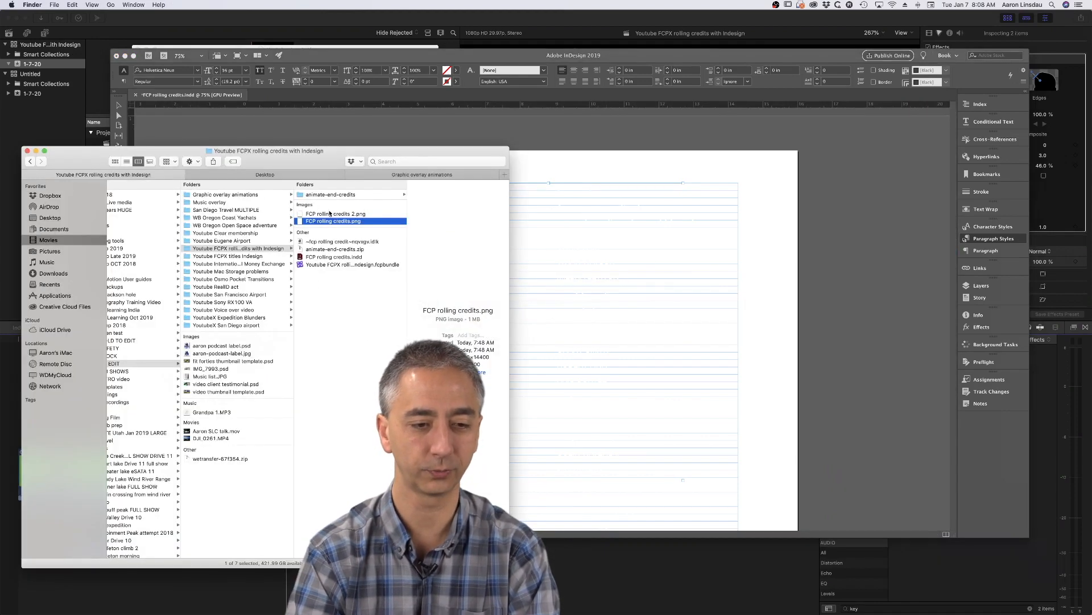
click(335, 214)
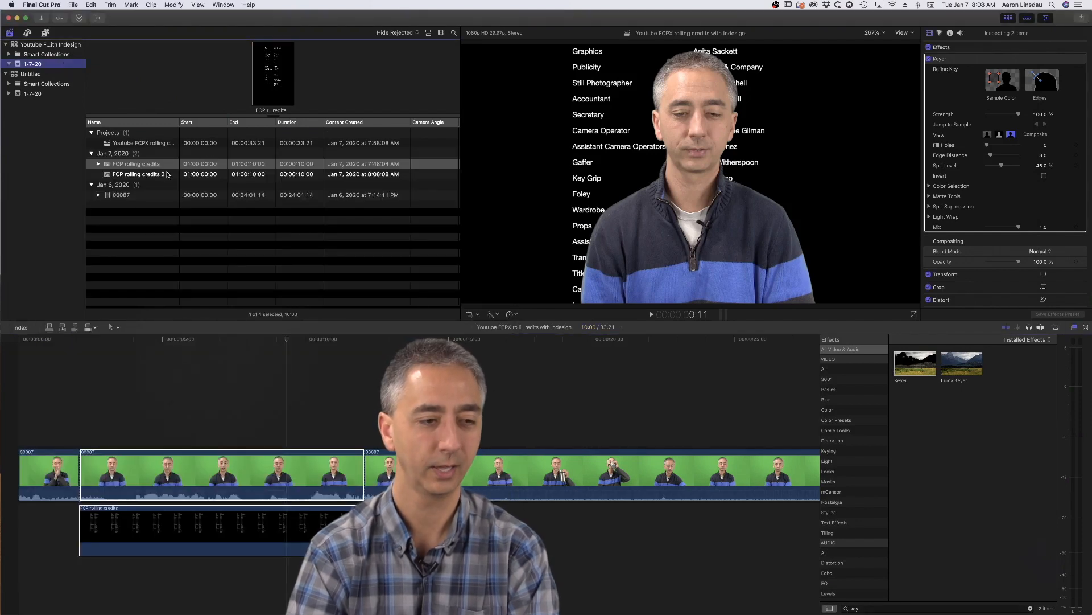
- Add the FCP rolling credits 2 image to the timeline after the first credits clip
click(140, 174)
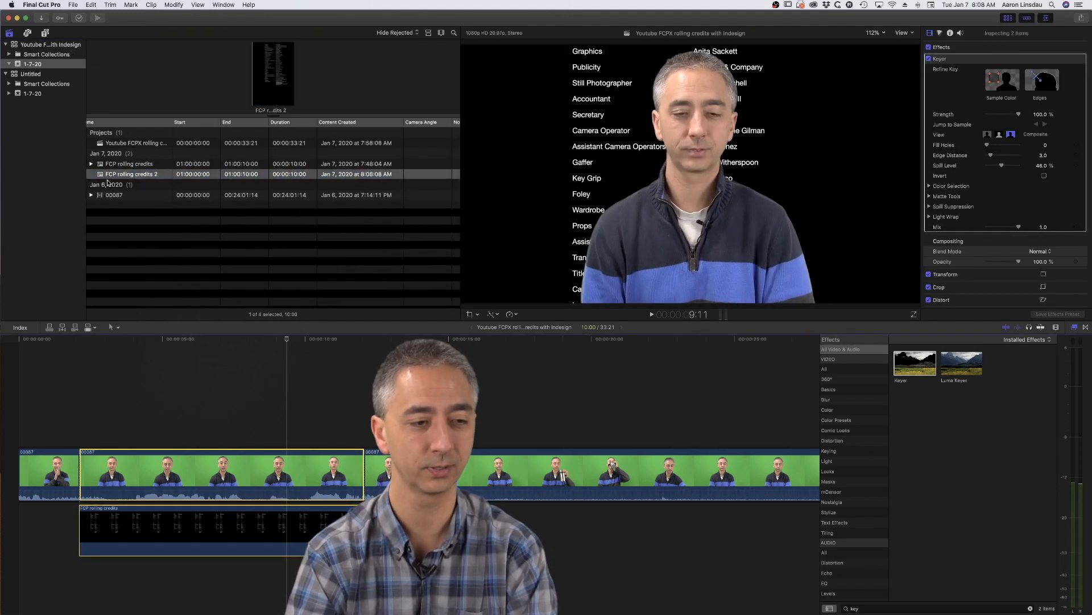
click(131, 173)
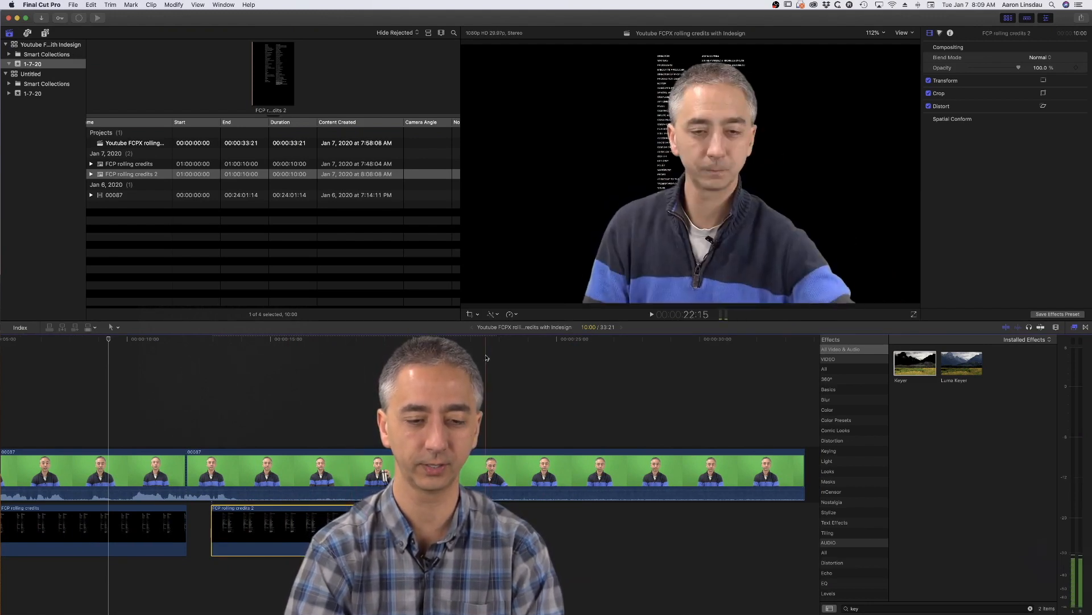
- Apply a Linear-eased Ken Burns pan down the credits 2 clip
click(478, 314)
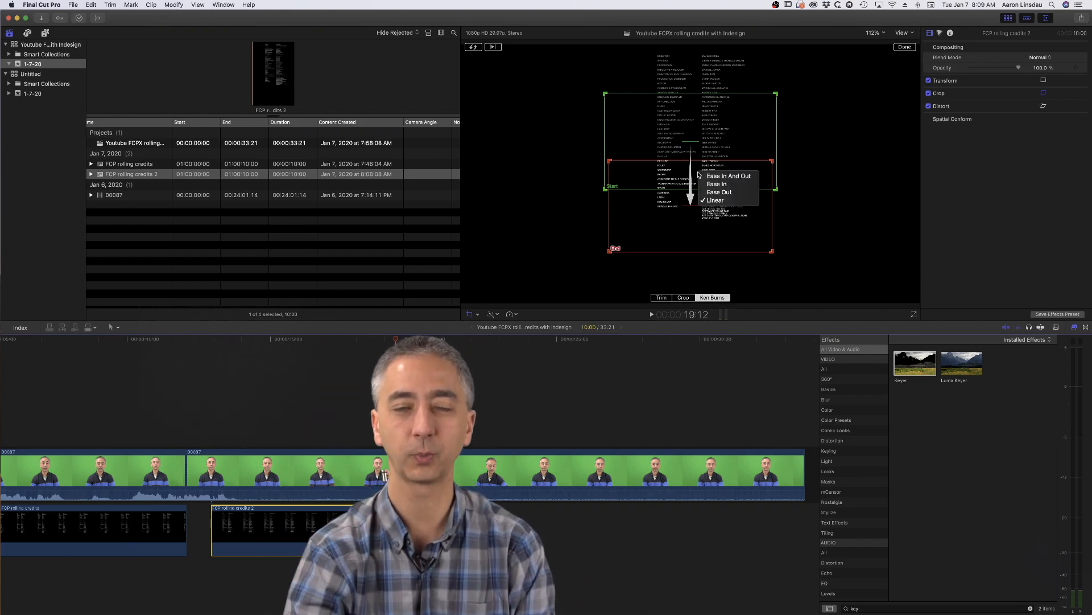
mouse_move(728, 175)
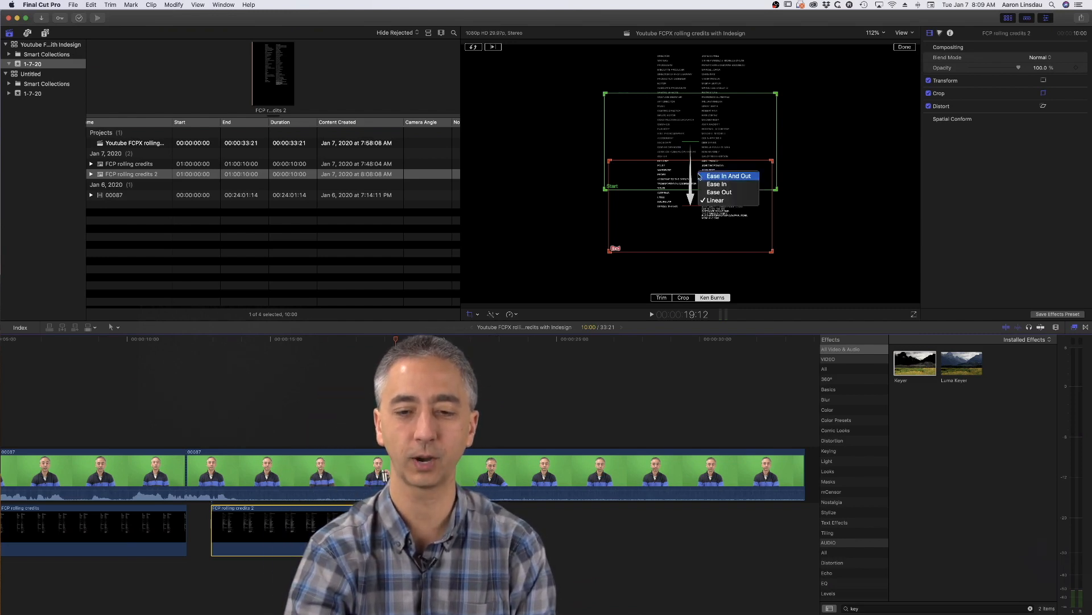
mouse_move(715, 201)
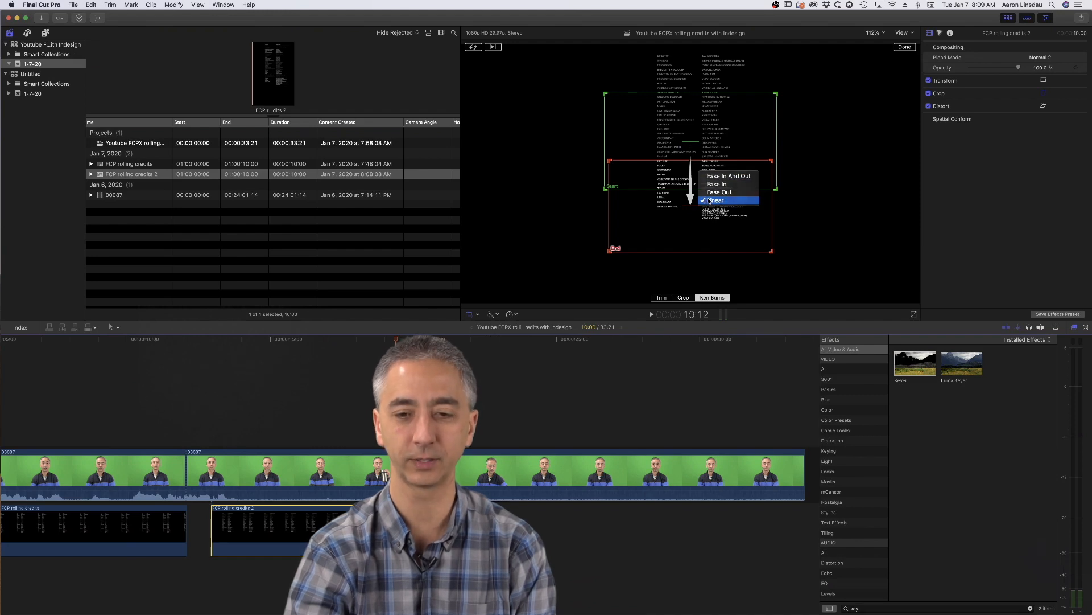
click(717, 200)
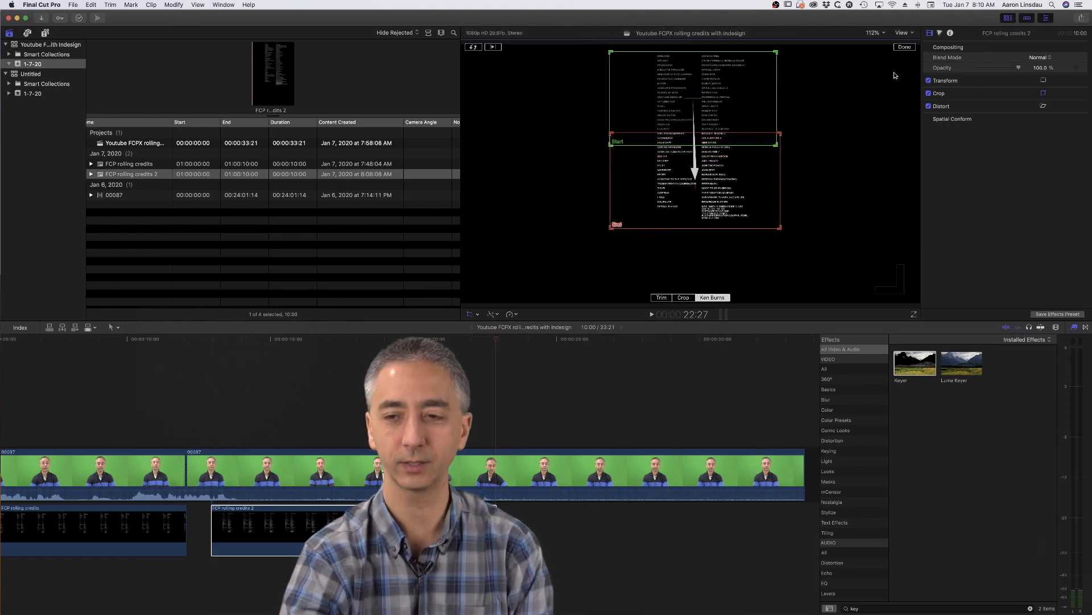
click(903, 46)
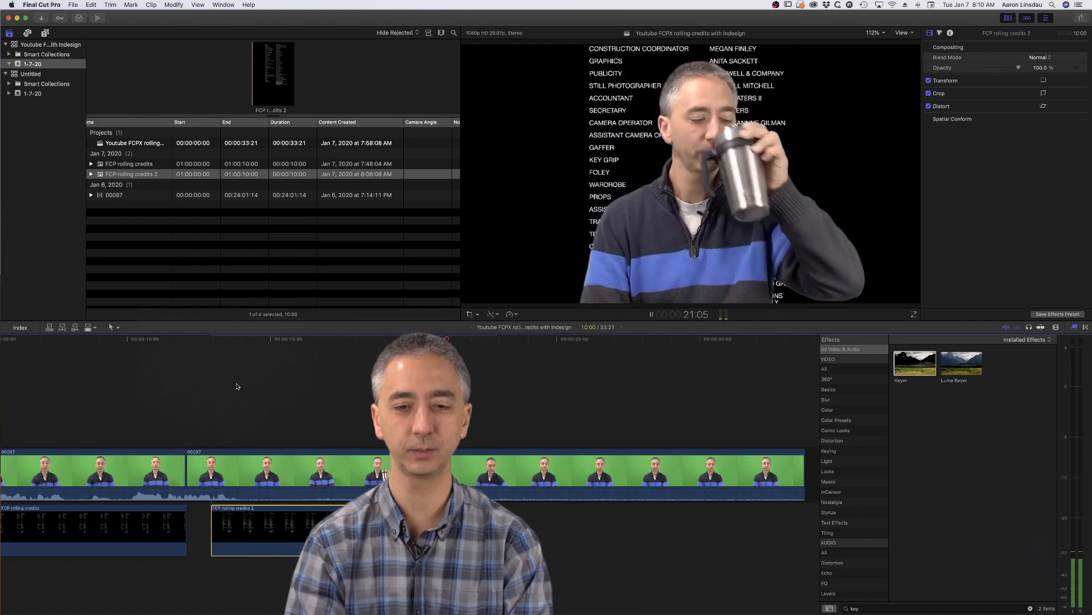
key(space)
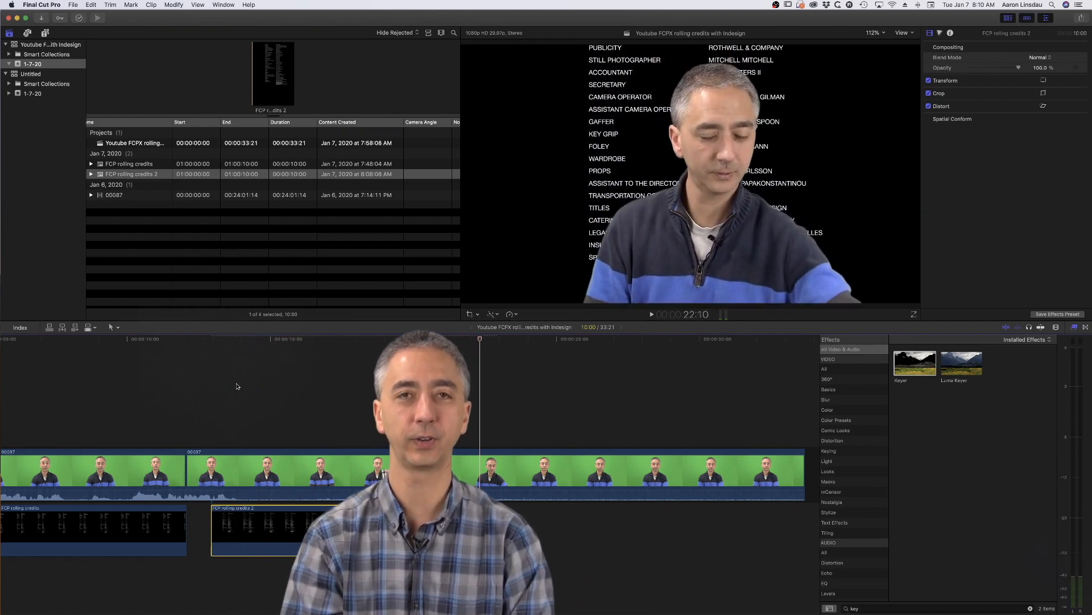